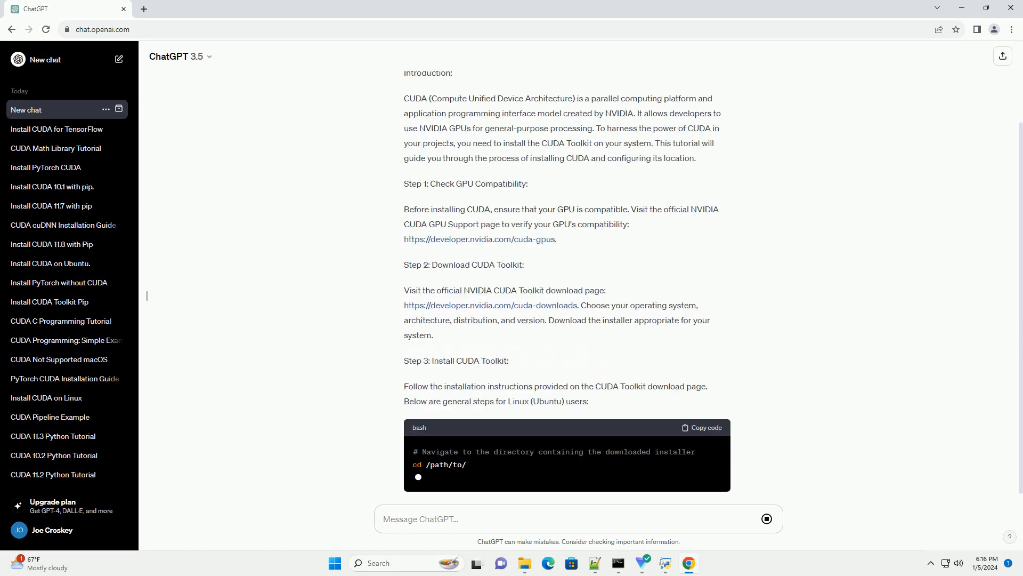
pyautogui.scroll(-3)
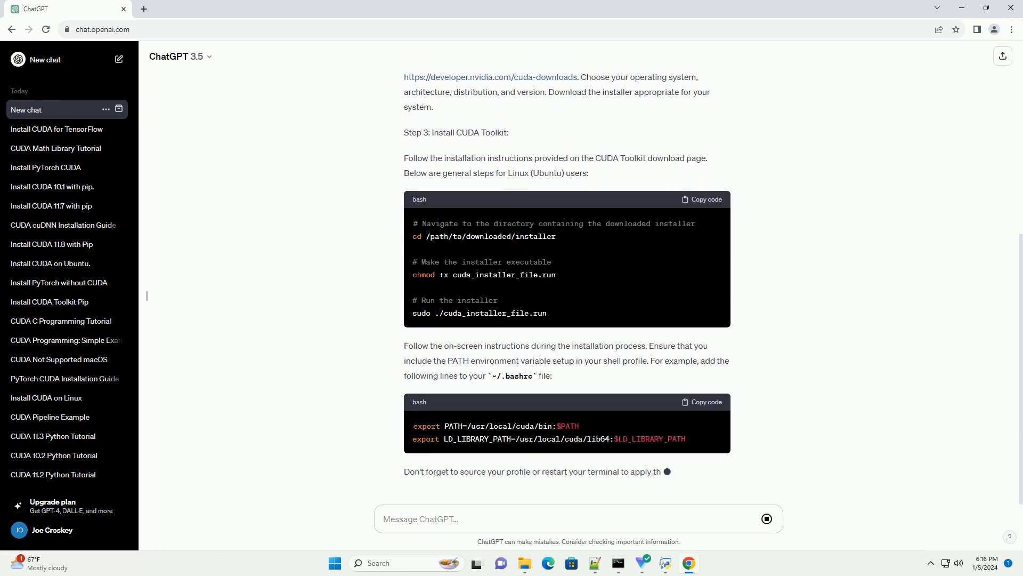
pyautogui.scroll(-3)
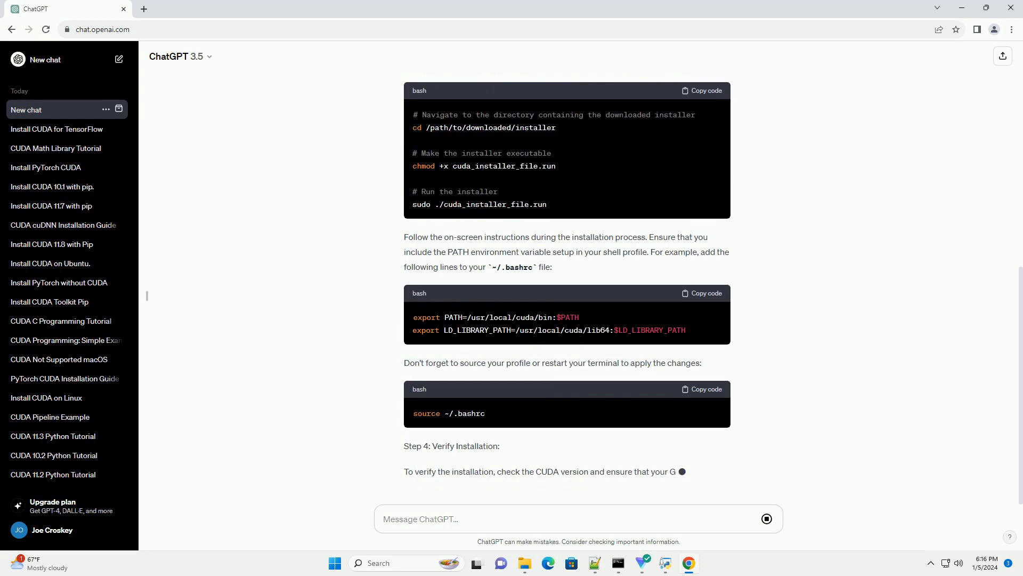
pyautogui.scroll(-3)
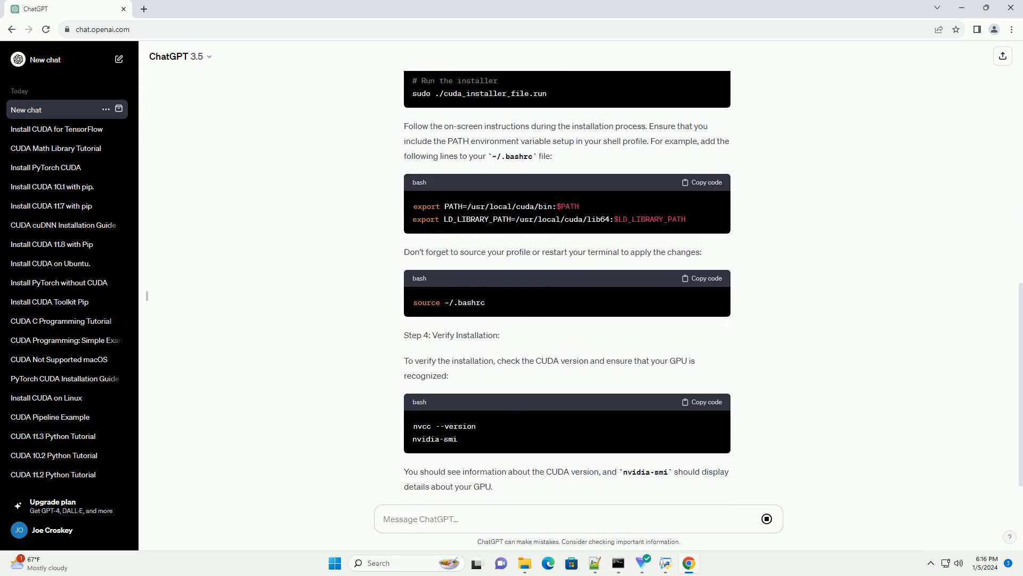
pyautogui.scroll(-3)
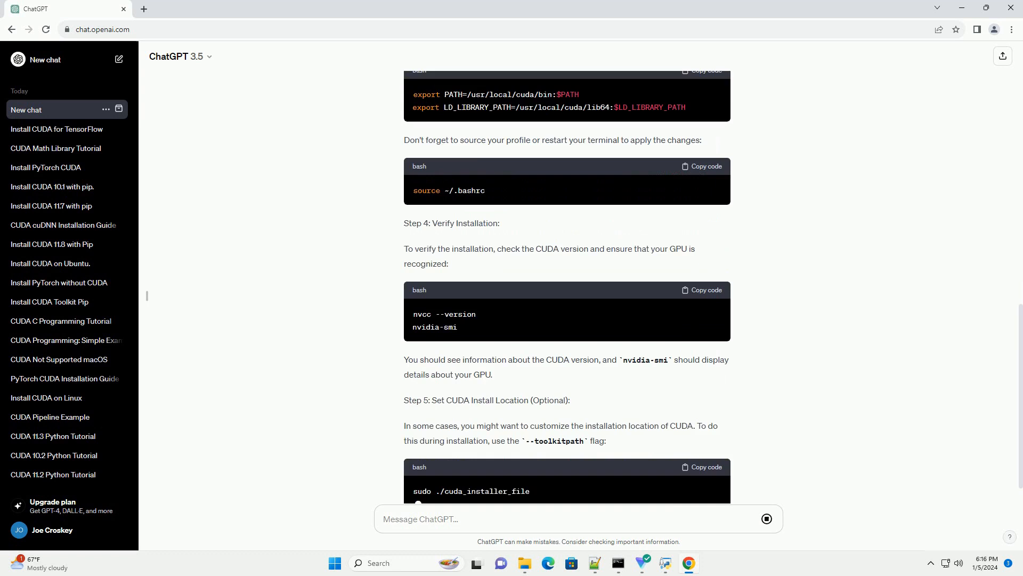
pyautogui.scroll(-3)
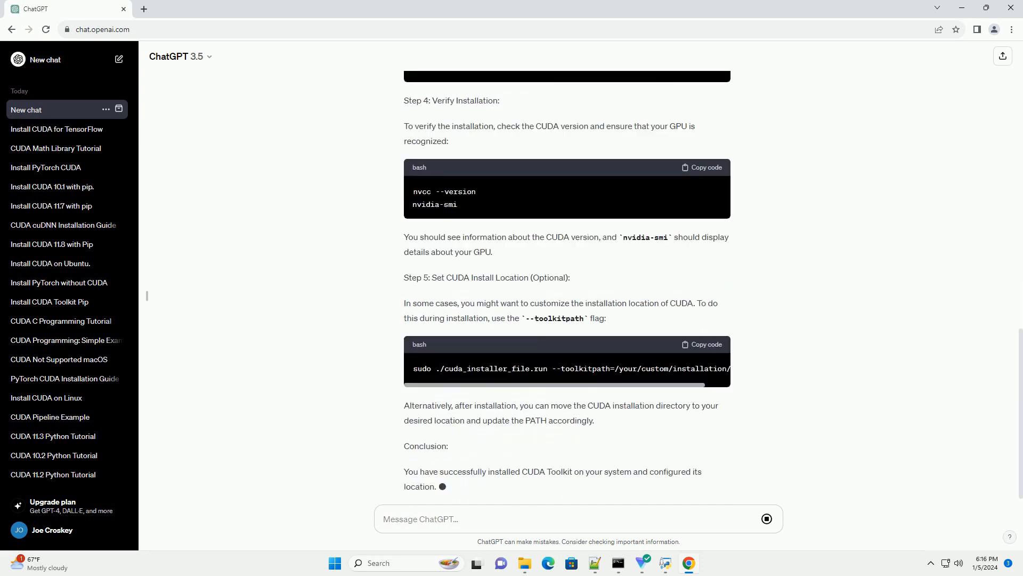
pyautogui.scroll(-3)
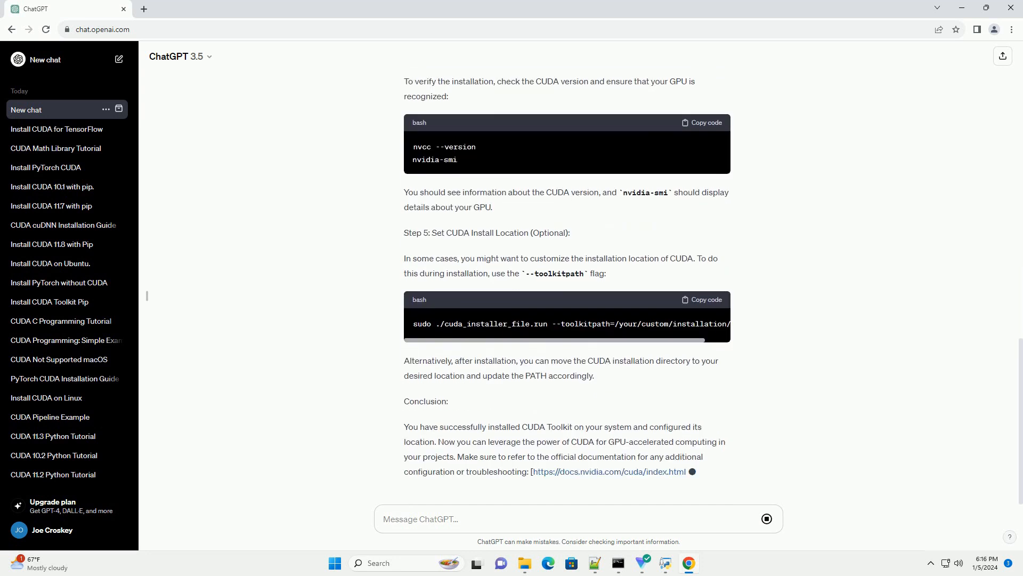